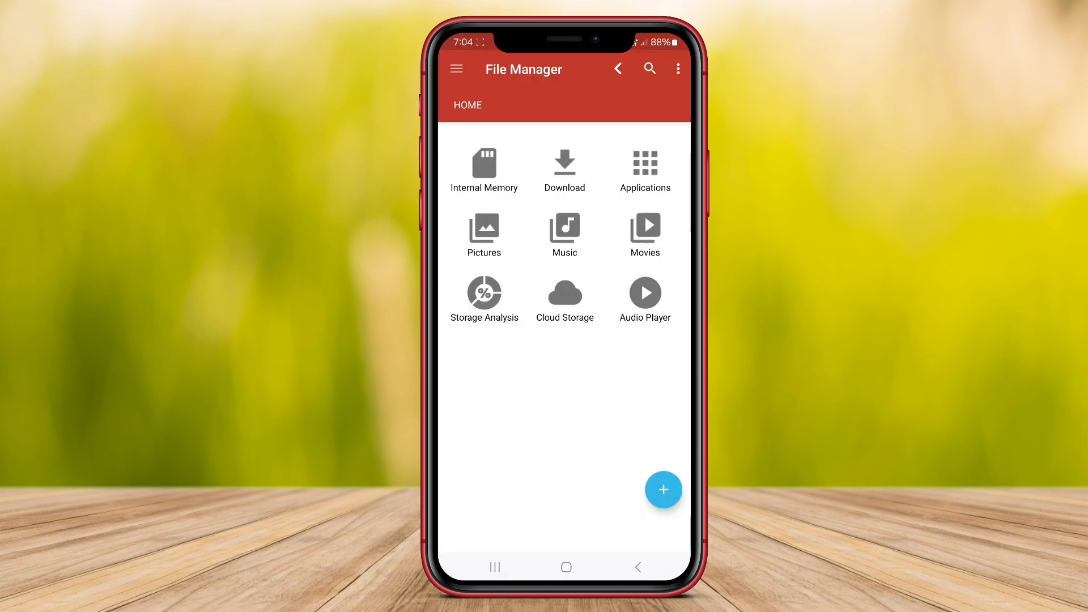
Open Internal Storage, scroll its folders, and change the display layout from the overflow menu.
{"action": "left_click", "coordinate": [456, 69]}
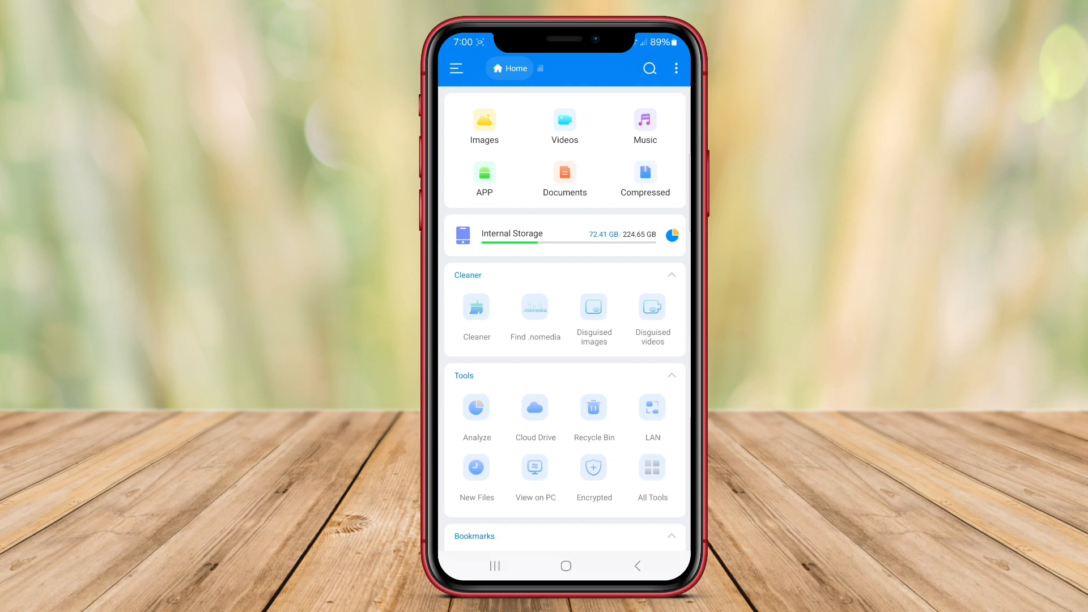
{"action": "left_click", "coordinate": [676, 68]}
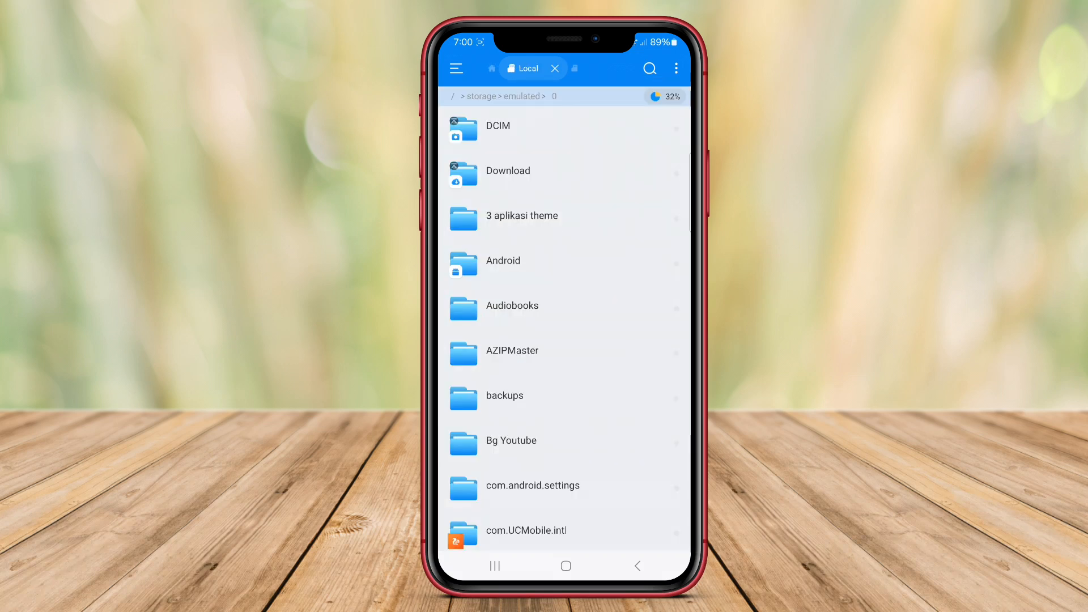
{"action": "scroll", "scroll_direction": "down", "scroll_amount": 3}
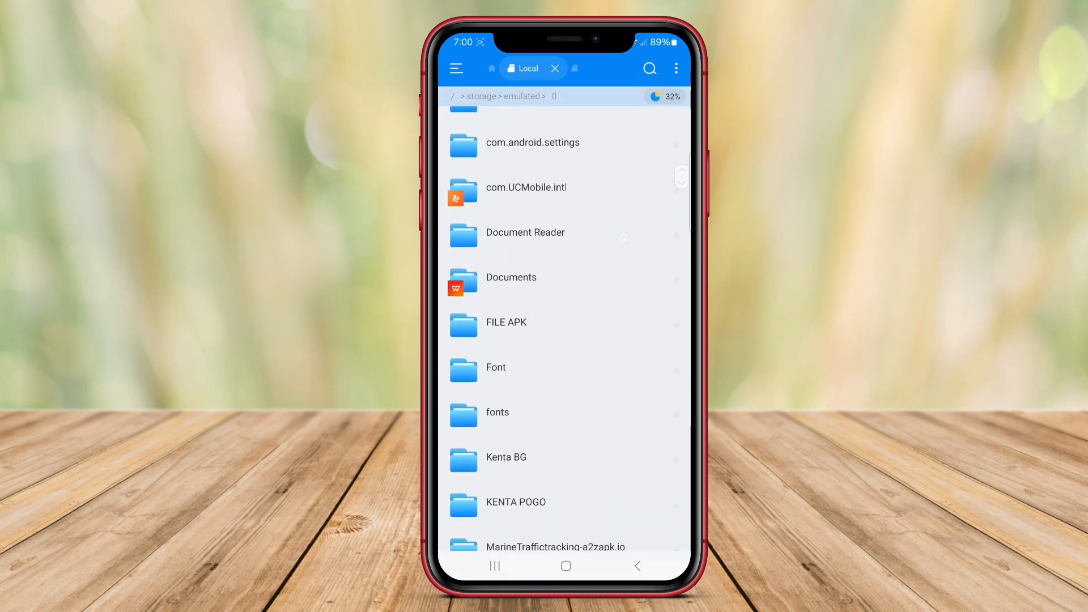
{"action": "scroll", "scroll_direction": "down", "scroll_amount": 3}
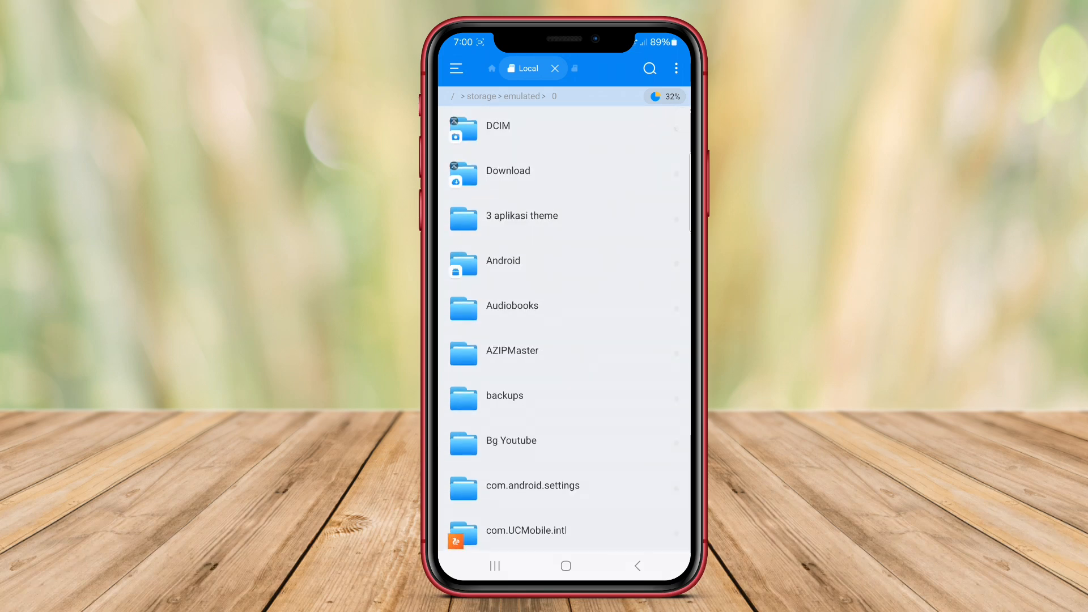
{"action": "left_click", "coordinate": [677, 68]}
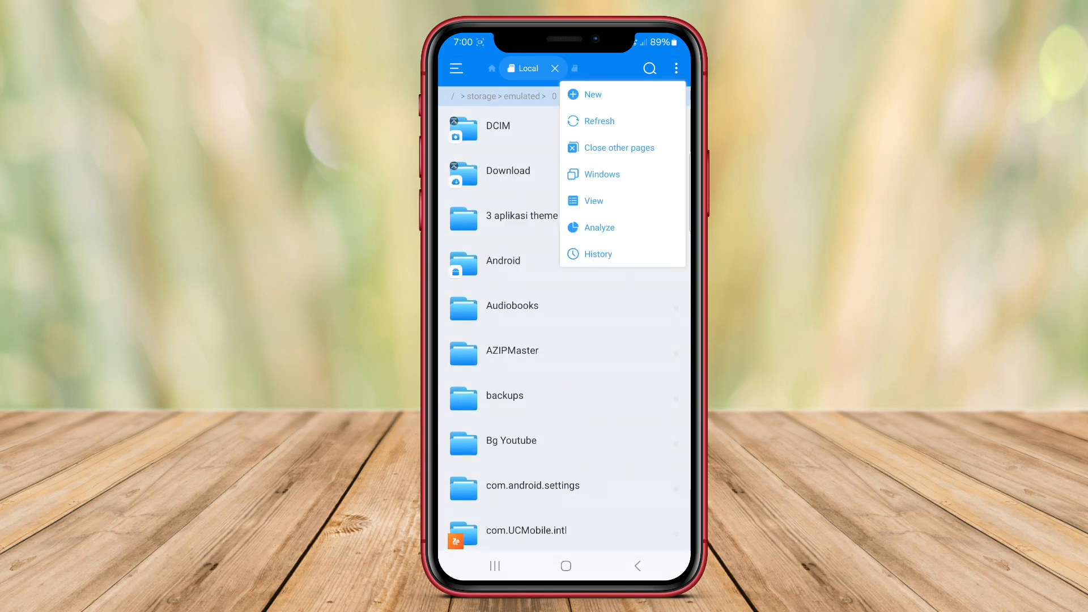
{"action": "left_click", "coordinate": [594, 201]}
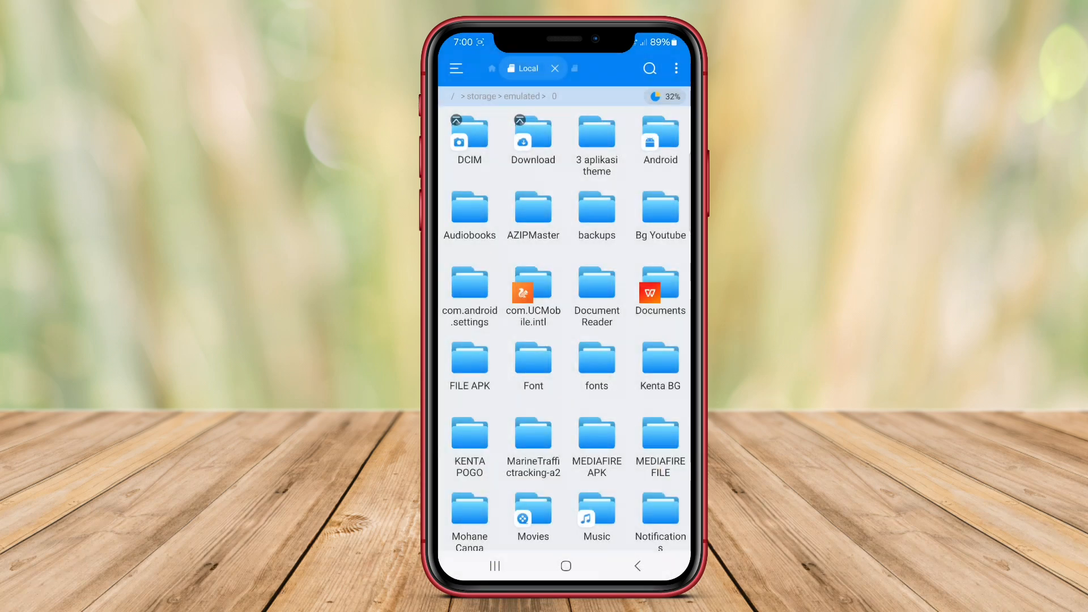
Scroll the folder grid, then pick a folder layout from the overflow View options.
{"action": "scroll", "scroll_direction": "down", "scroll_amount": 3}
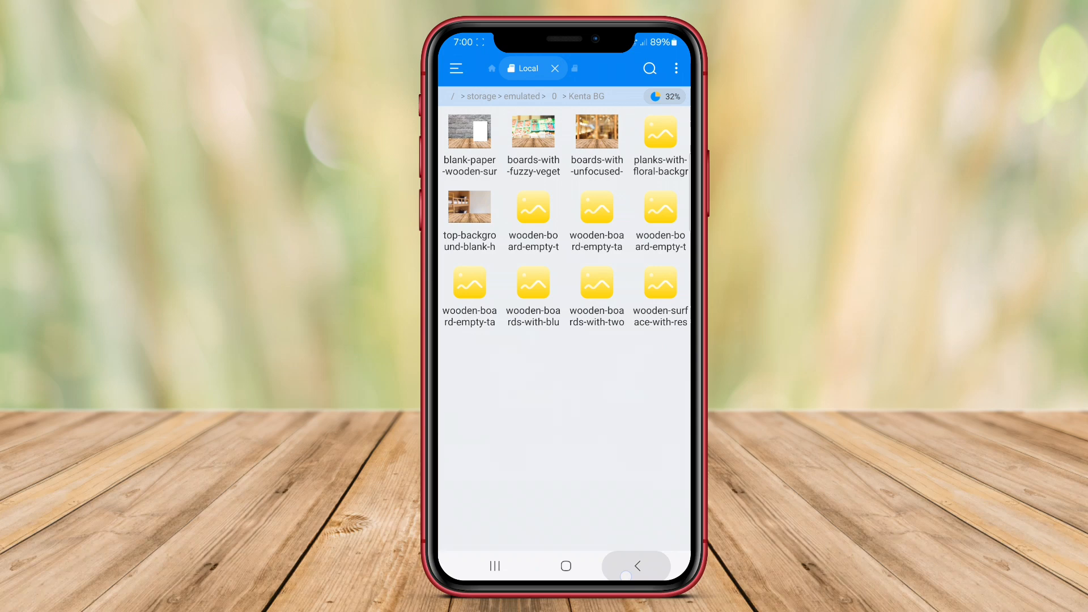
{"action": "left_click", "coordinate": [676, 68]}
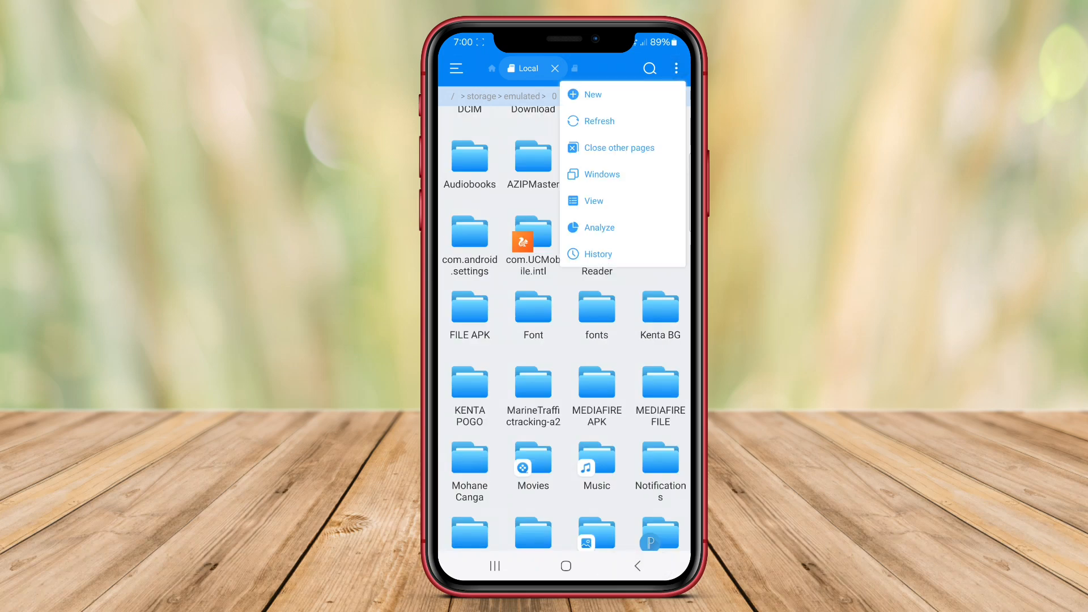
{"action": "left_click", "coordinate": [594, 201]}
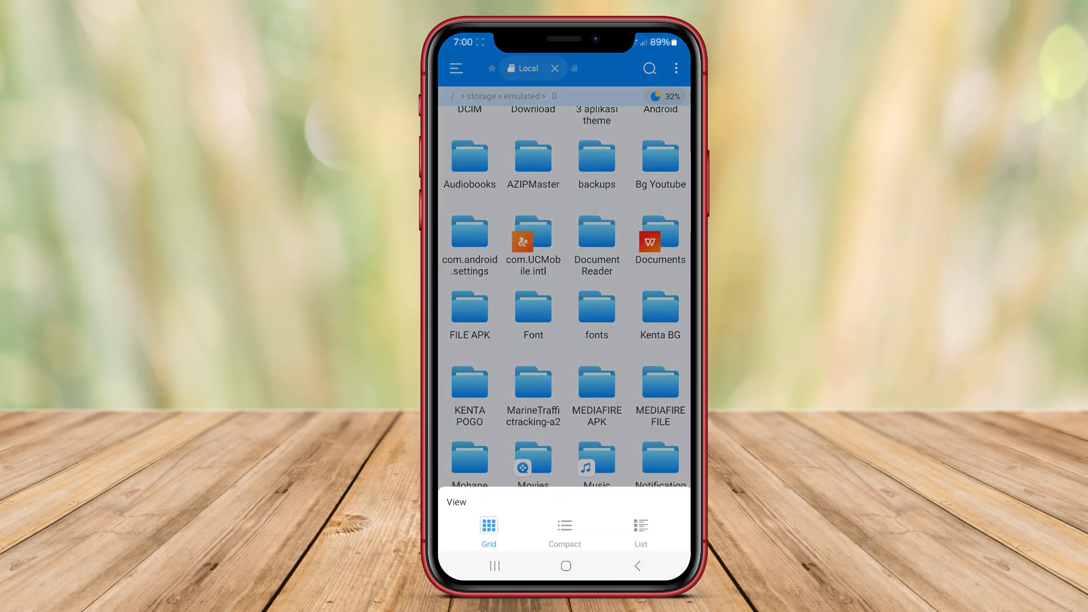
{"action": "left_click", "coordinate": [640, 531]}
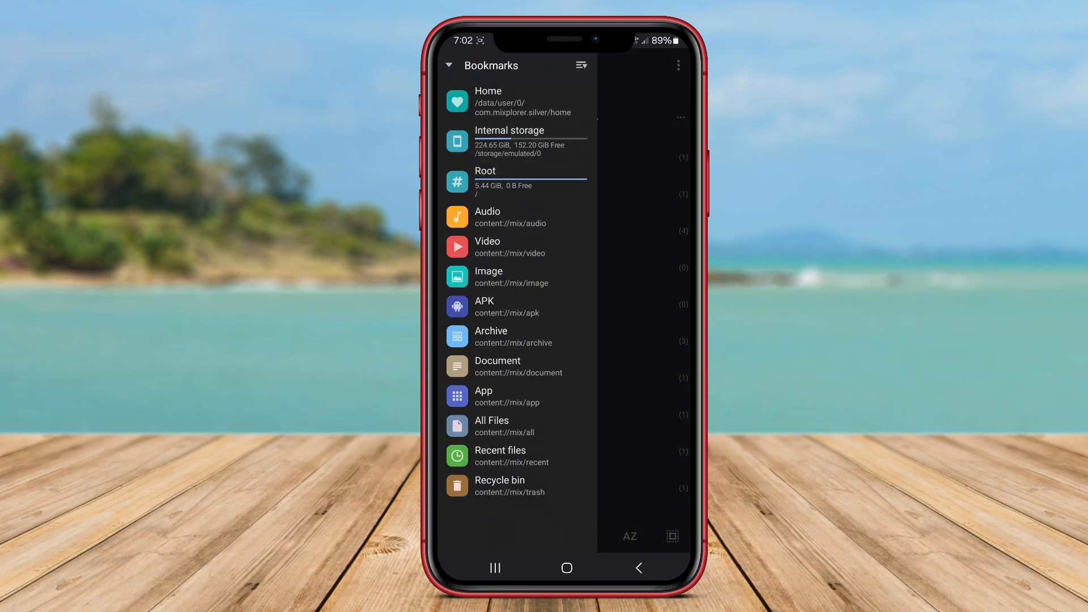
From the Bookmarks drawer, open All Files and then the Audio collection of 23 mp3s.
{"action": "left_click", "coordinate": [517, 426]}
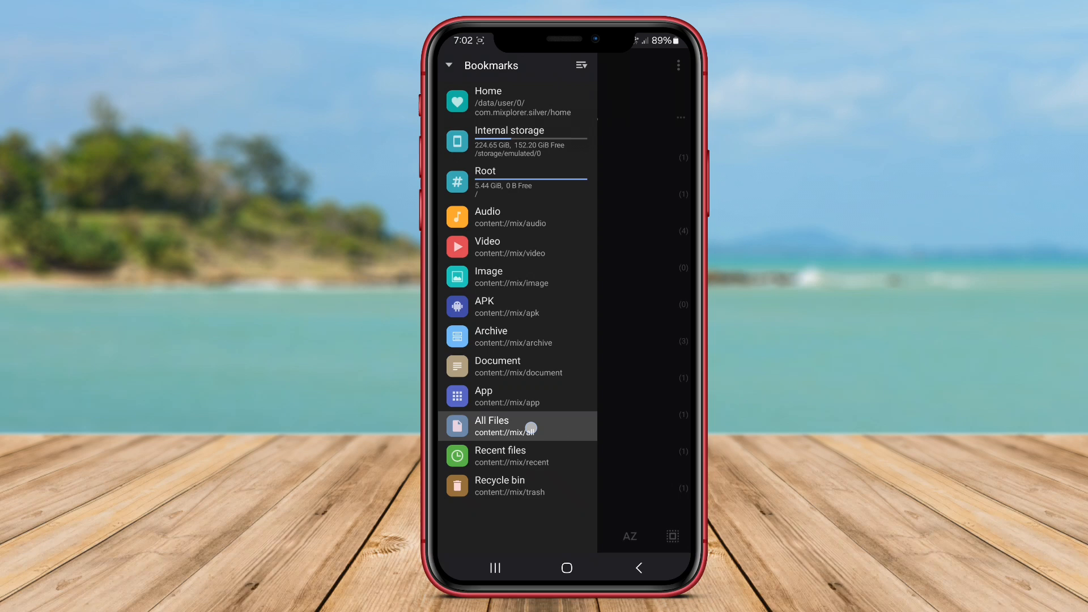
{"action": "left_click", "coordinate": [491, 426]}
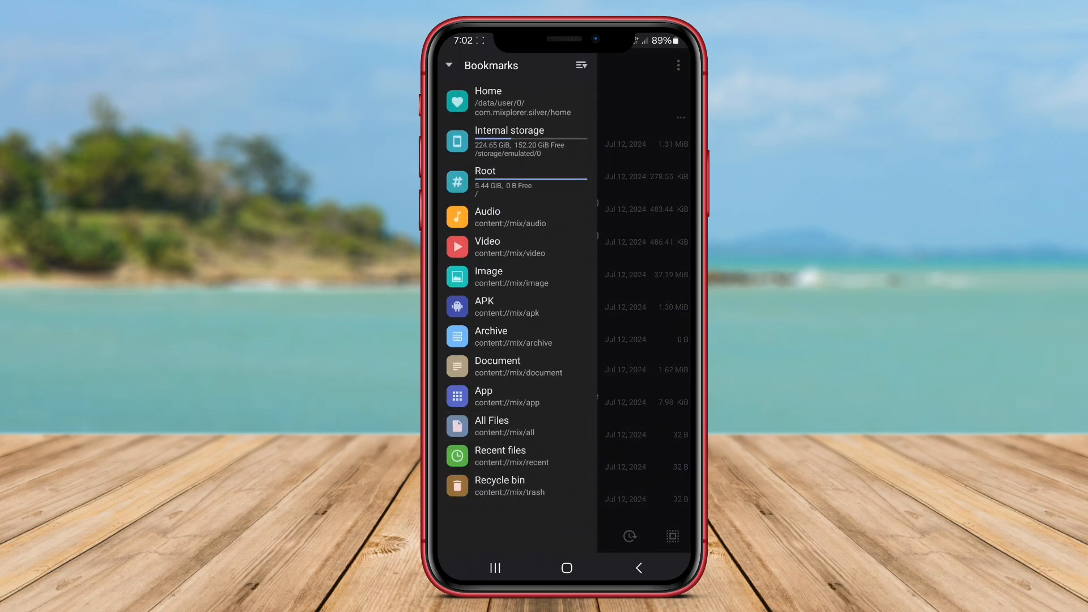
{"action": "left_click", "coordinate": [488, 247]}
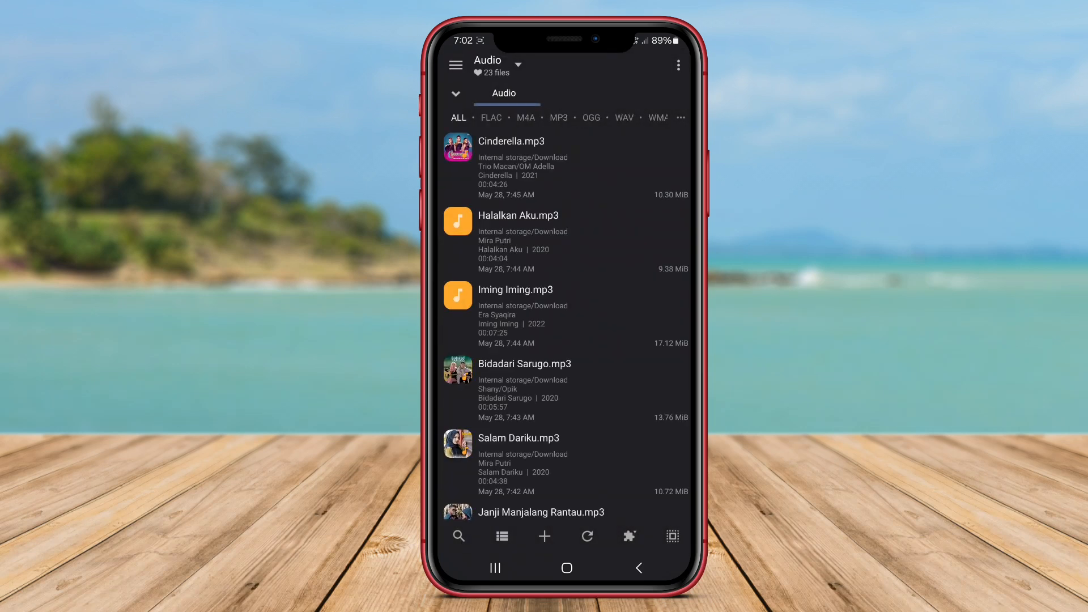
{"action": "left_click", "coordinate": [456, 65]}
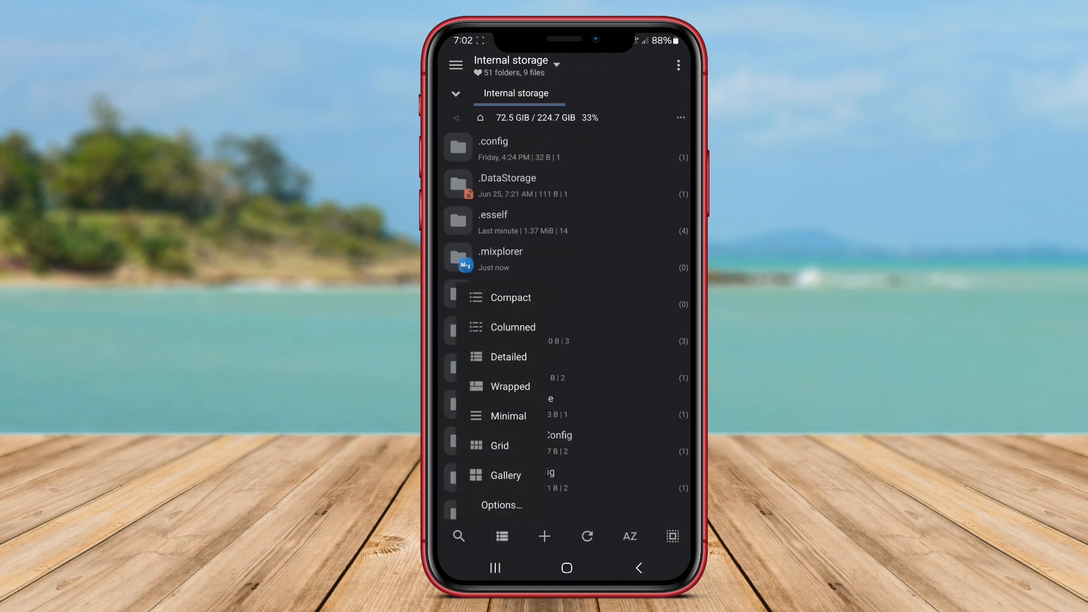
Cycle Internal storage through detailed, grid and compact layouts, ending on rows with modification dates.
{"action": "left_click", "coordinate": [508, 356]}
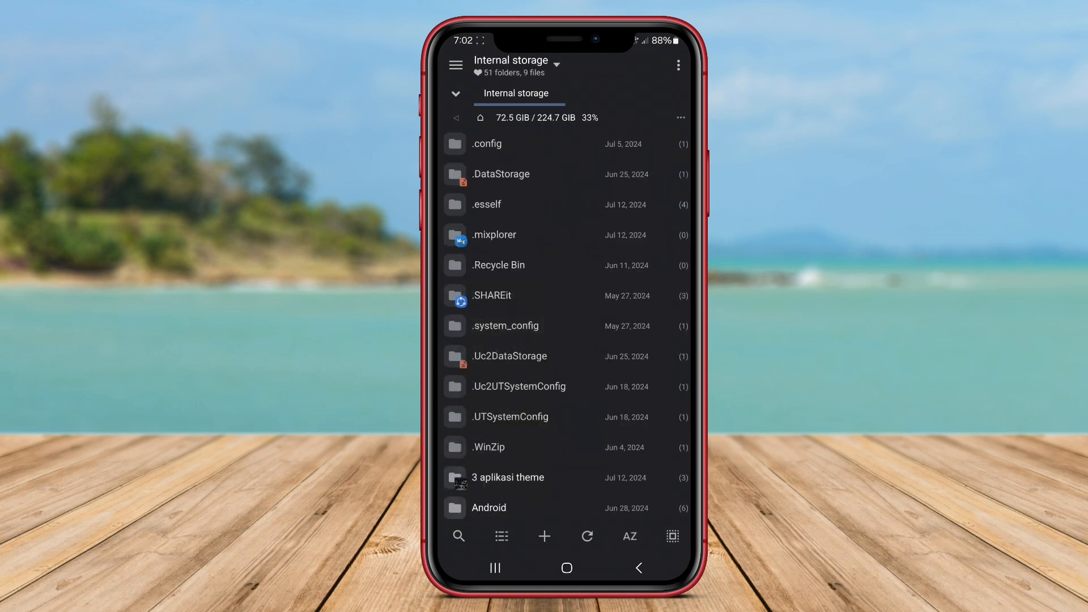
{"action": "left_click", "coordinate": [501, 536]}
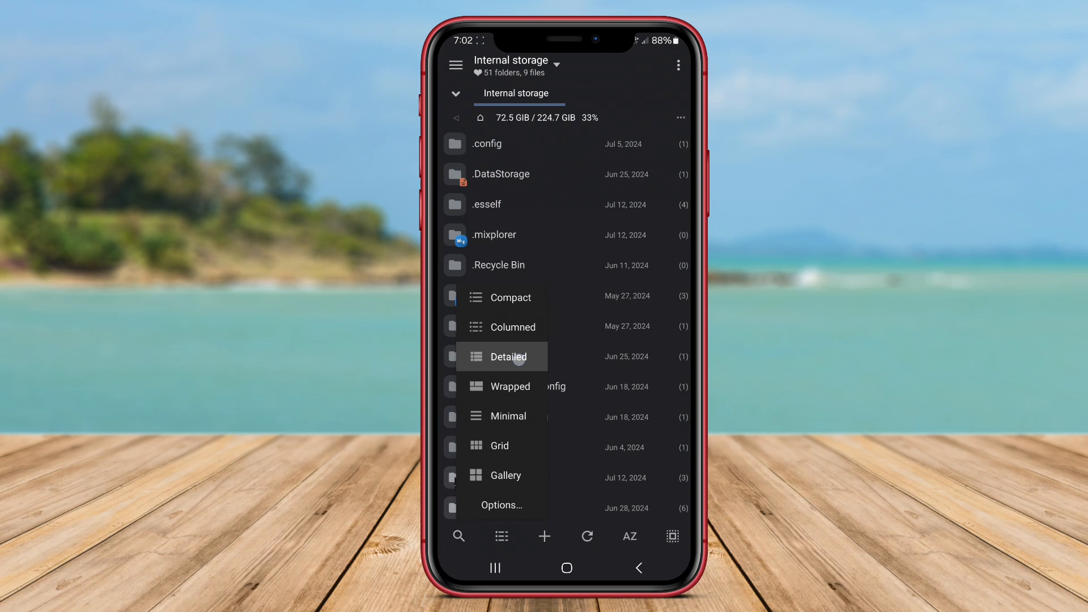
{"action": "left_click", "coordinate": [508, 356]}
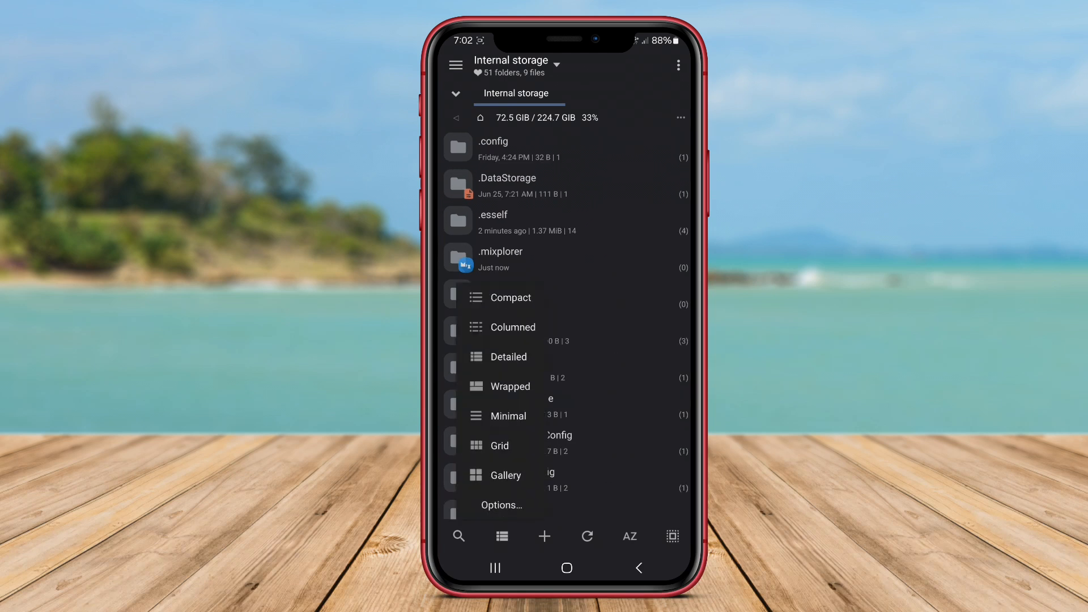
{"action": "left_click", "coordinate": [499, 445]}
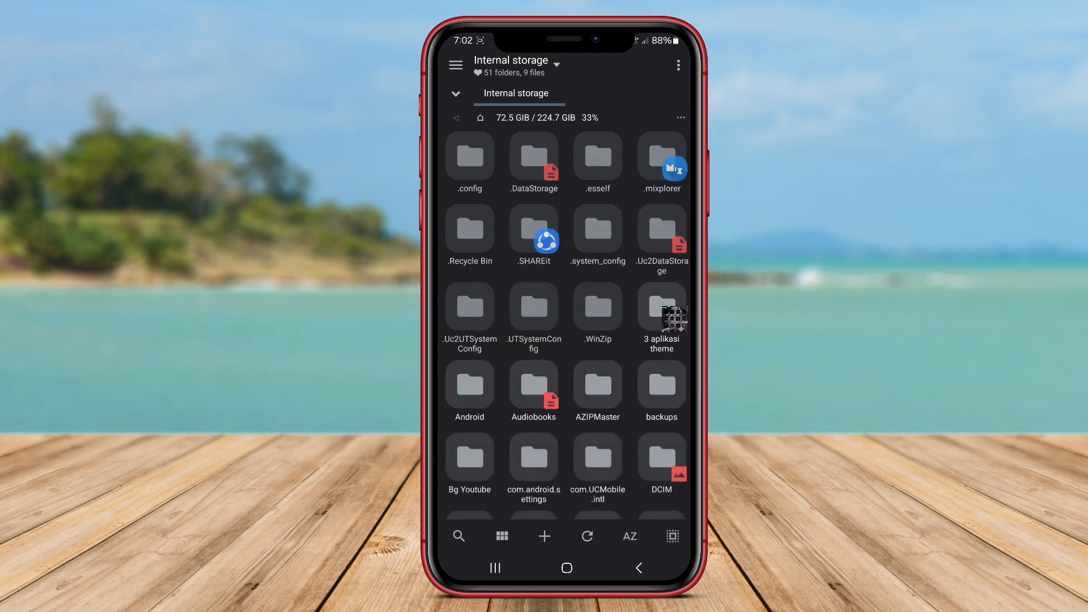
{"action": "left_click", "coordinate": [501, 535]}
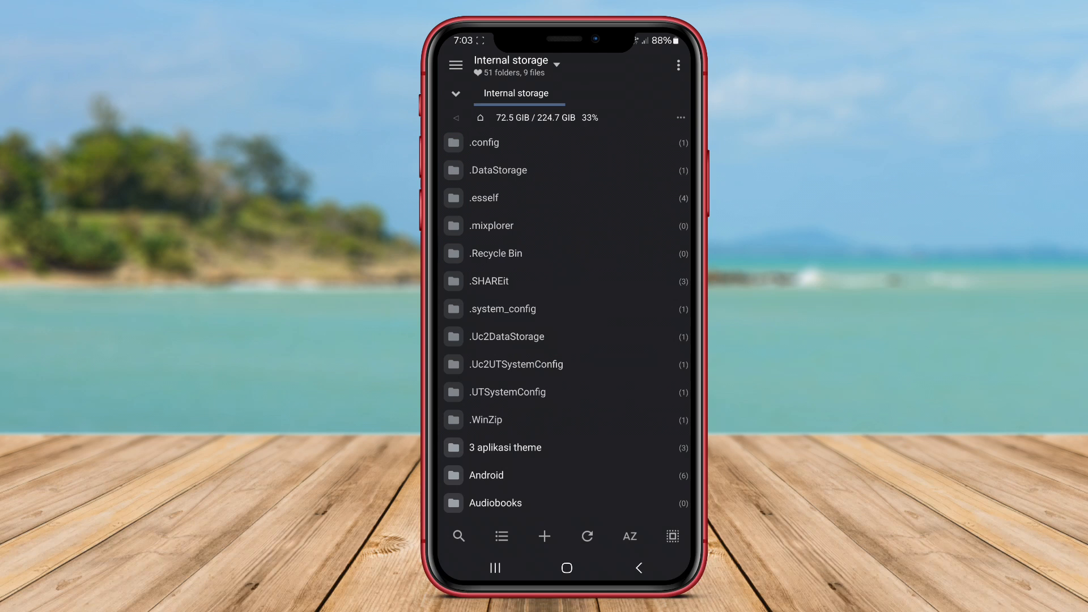
{"action": "left_click", "coordinate": [500, 536]}
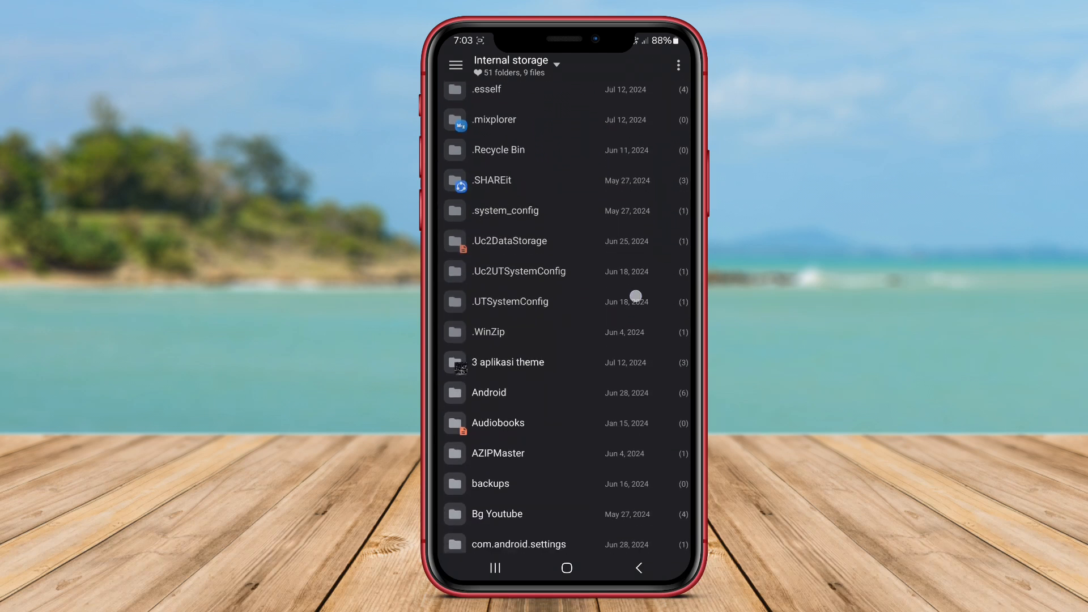
{"action": "left_click", "coordinate": [456, 64]}
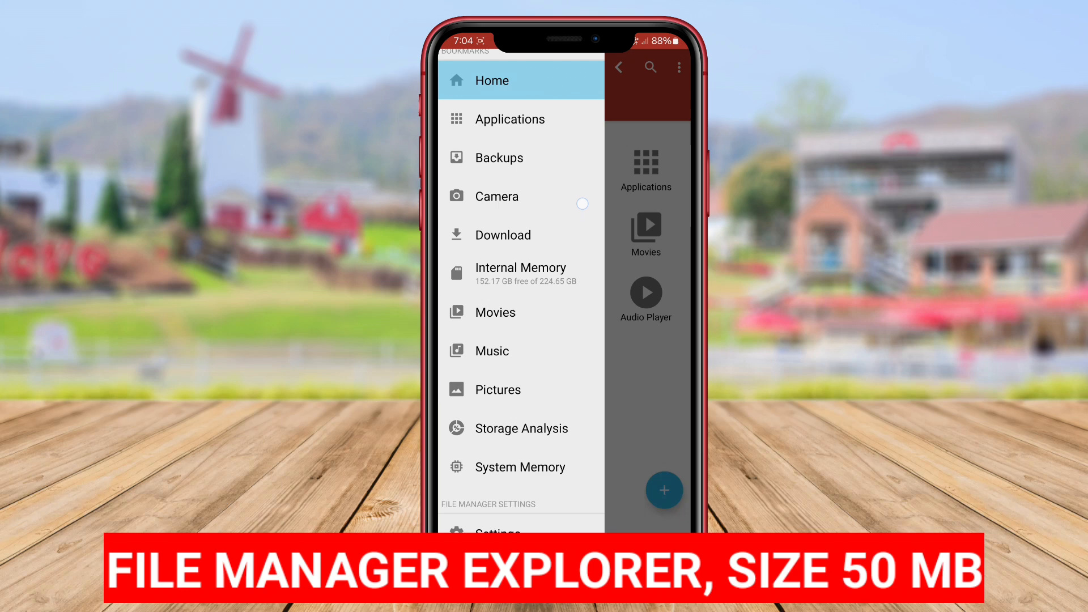
Browse the Music and Pictures collections, then go back to the home overview.
{"action": "left_click", "coordinate": [491, 350]}
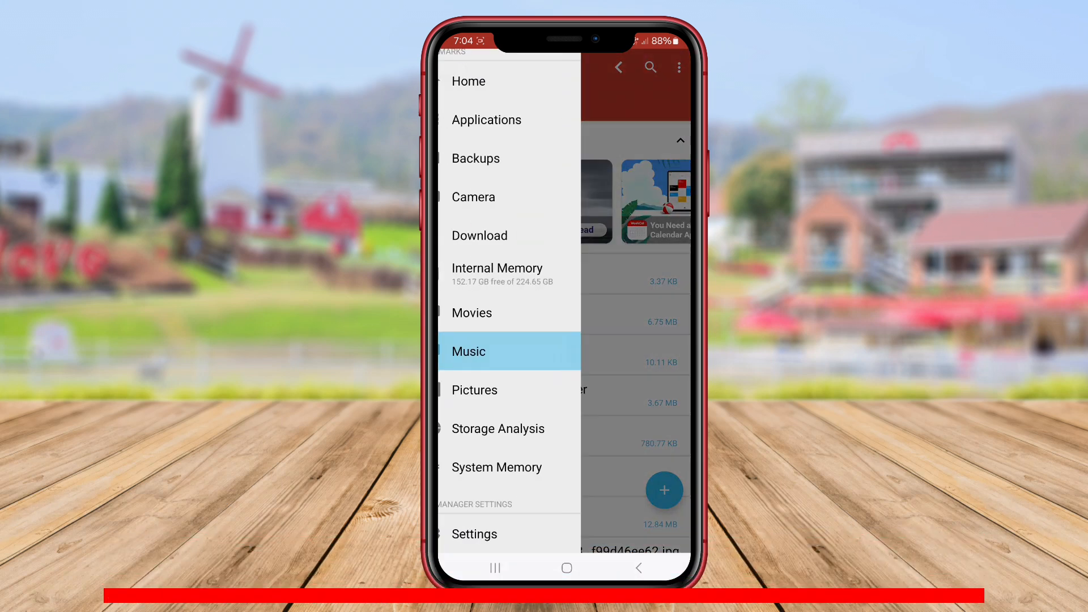
{"action": "left_click", "coordinate": [497, 390]}
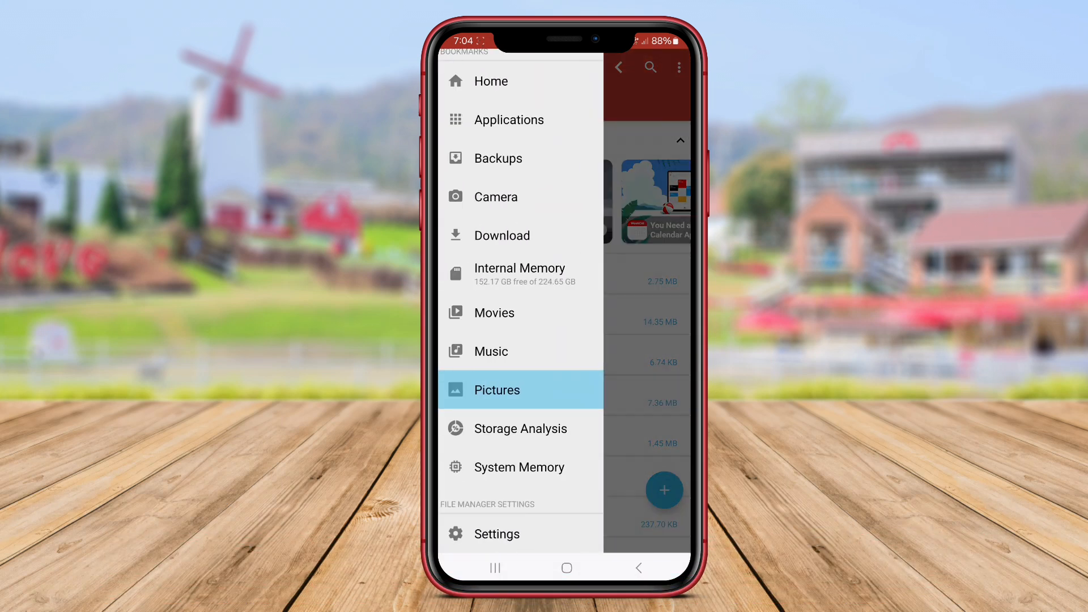
{"action": "left_click", "coordinate": [490, 80]}
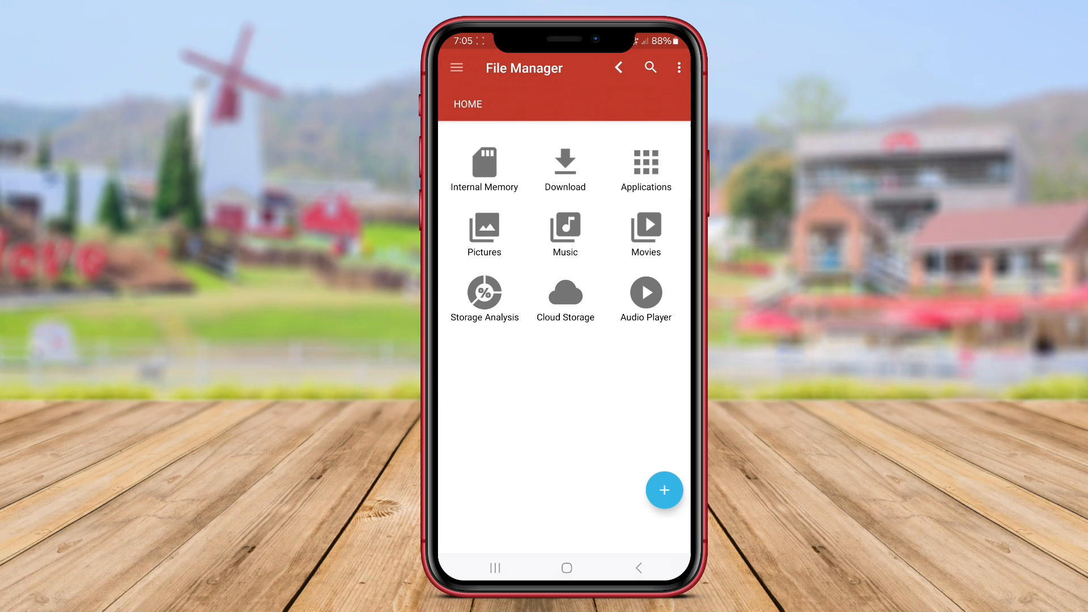
Open Internal Memory, scroll its folder list, and open then dismiss the overflow menu.
{"action": "left_click", "coordinate": [483, 169]}
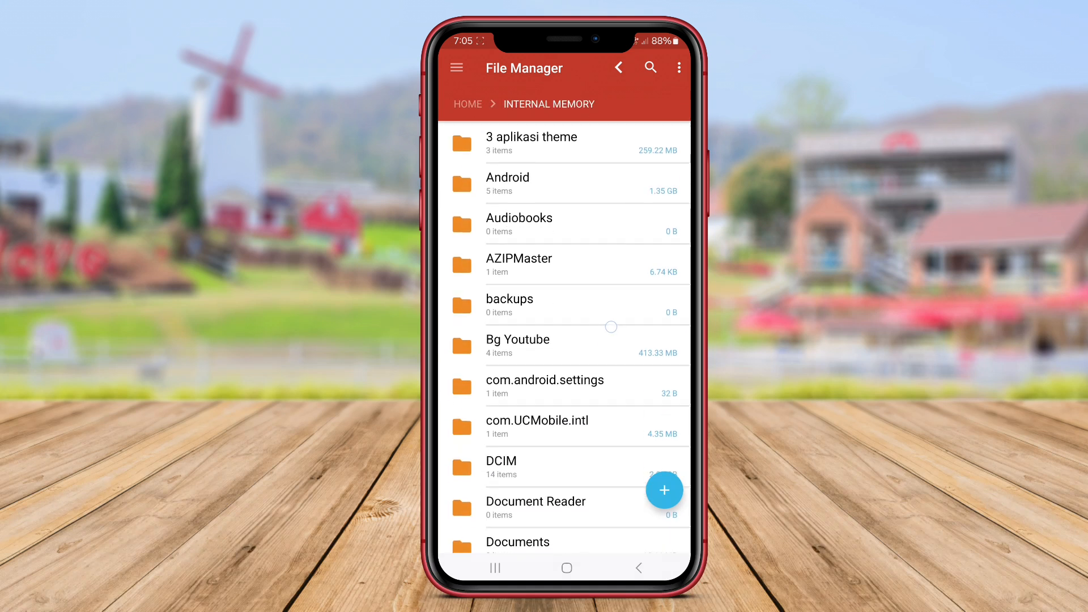
{"action": "scroll", "scroll_direction": "down", "scroll_amount": 3}
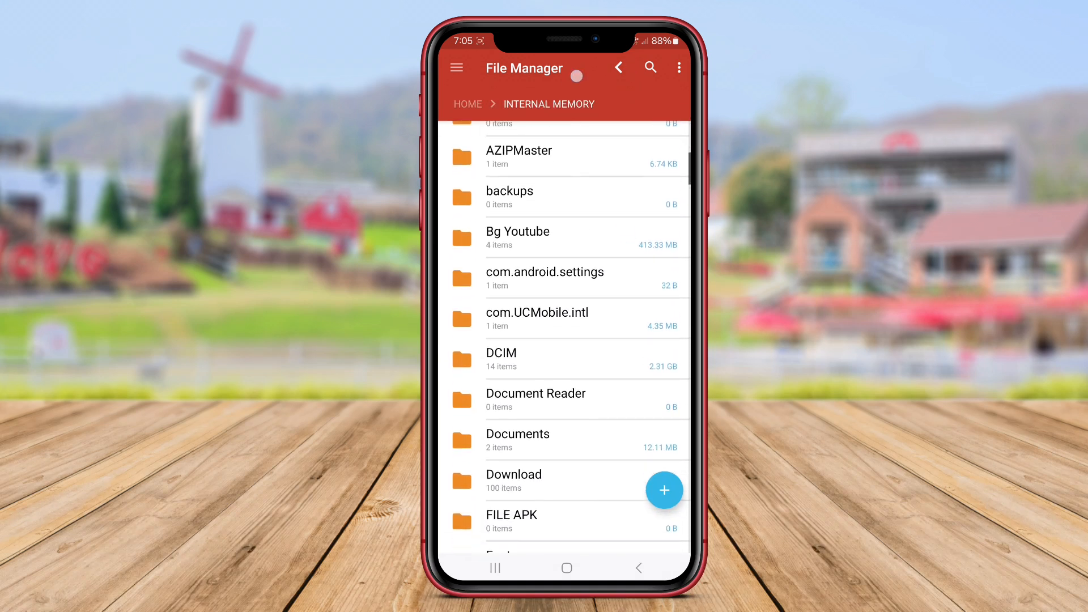
{"action": "left_click", "coordinate": [680, 68]}
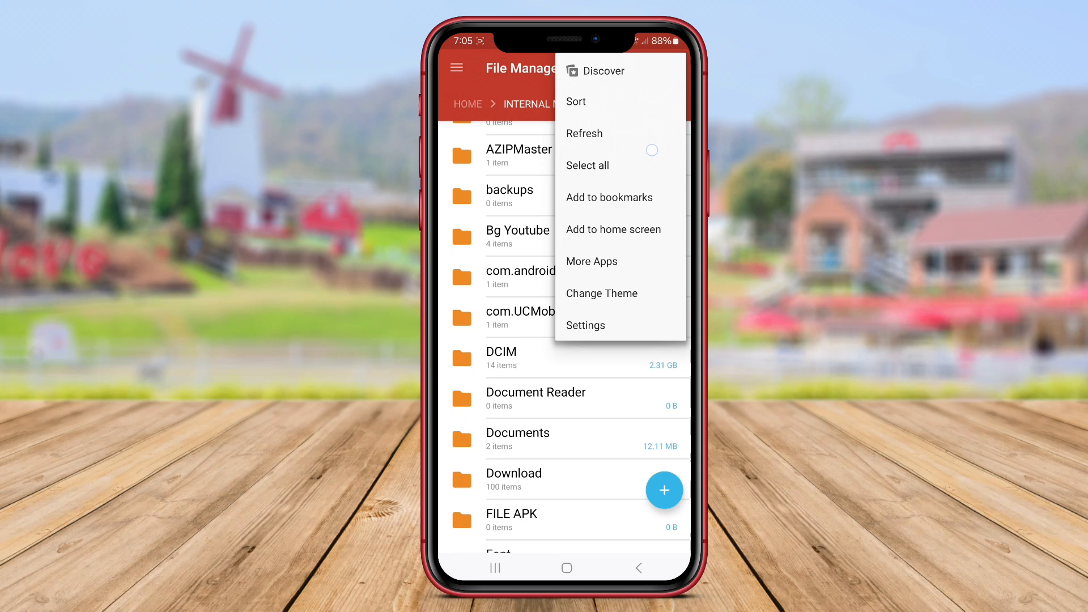
{"action": "left_click", "coordinate": [601, 293]}
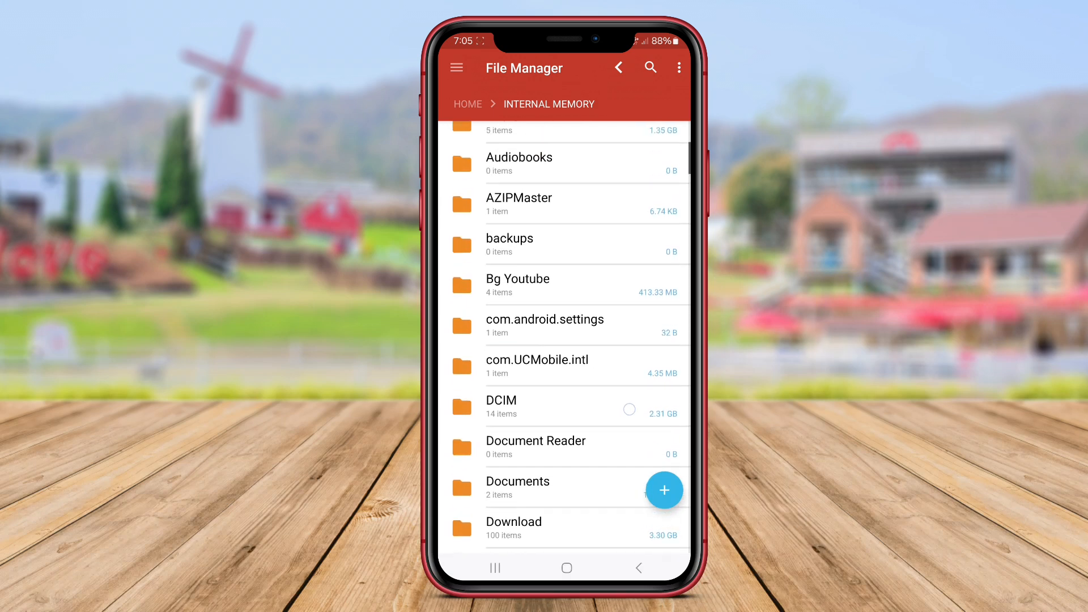
Browse the Download, Bg Youtube and 3 aplikasi theme folders, then open Audio Player.
{"action": "left_click", "coordinate": [457, 67]}
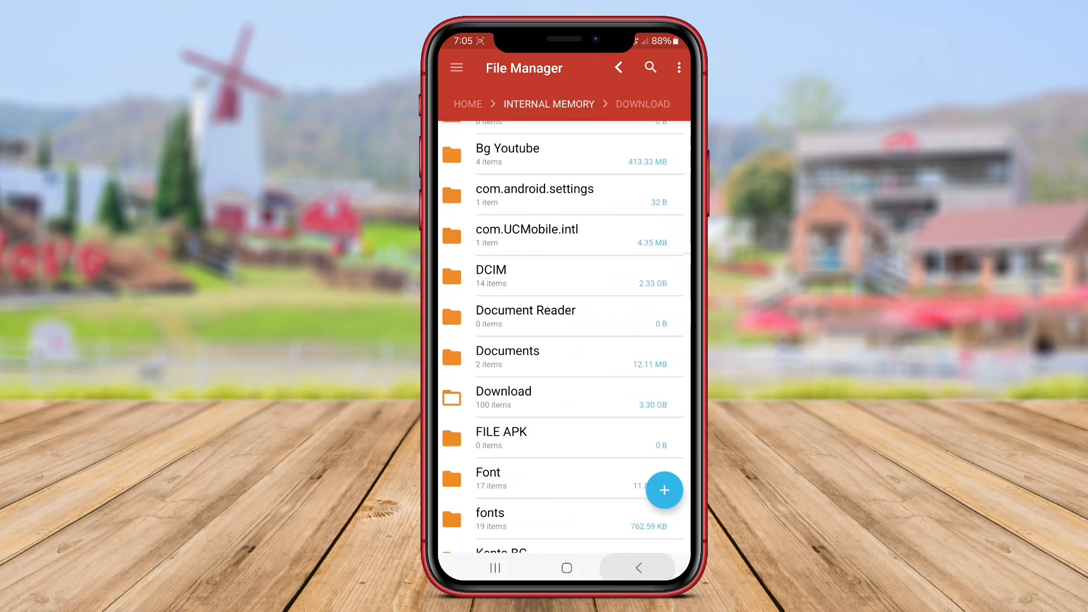
{"action": "left_click", "coordinate": [507, 155]}
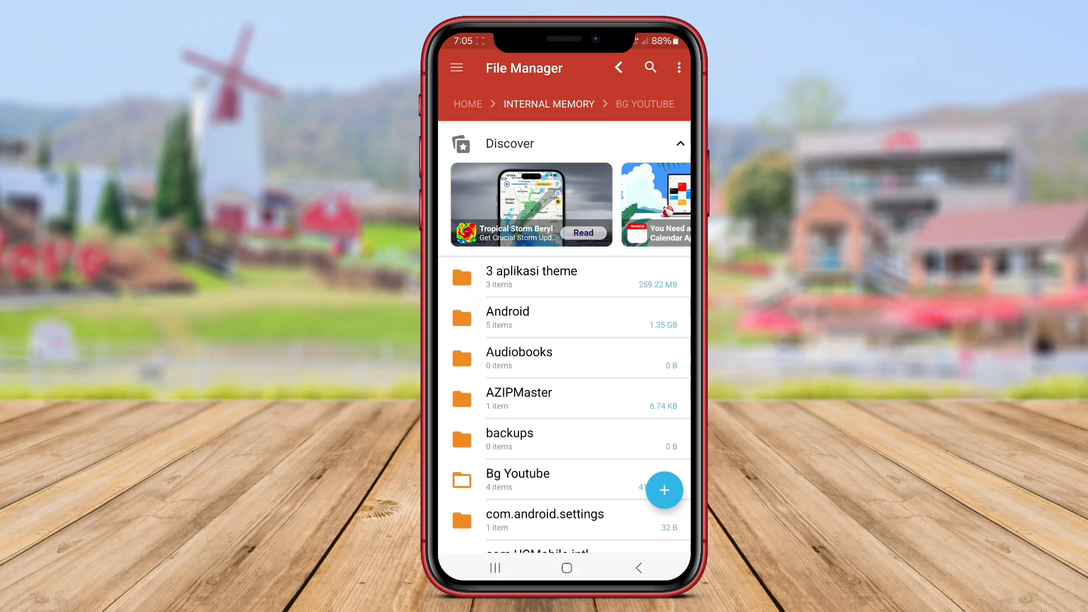
{"action": "left_click", "coordinate": [531, 276]}
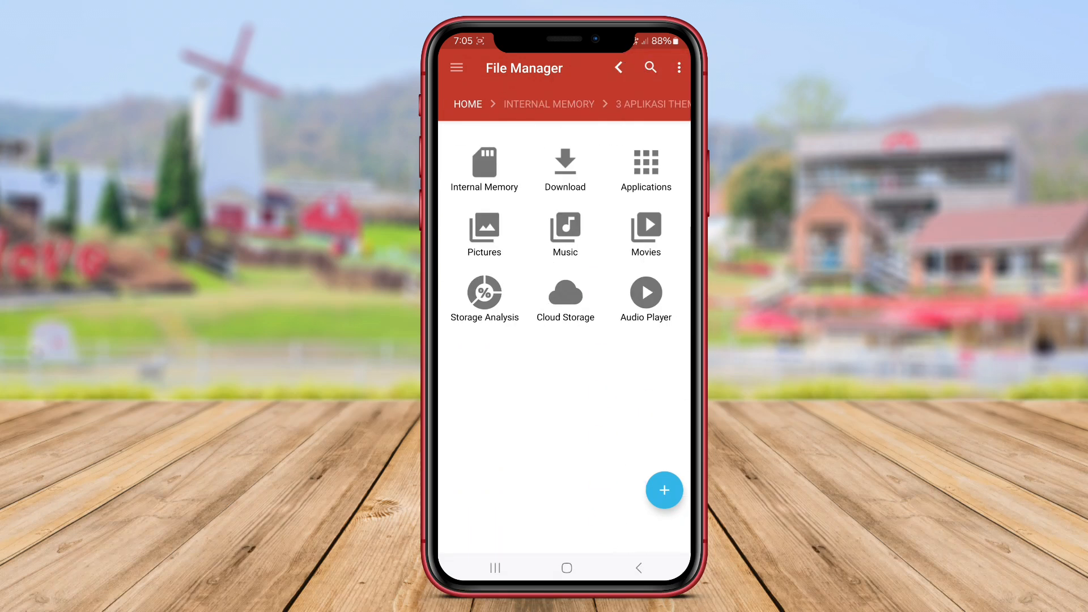
{"action": "left_click", "coordinate": [645, 292]}
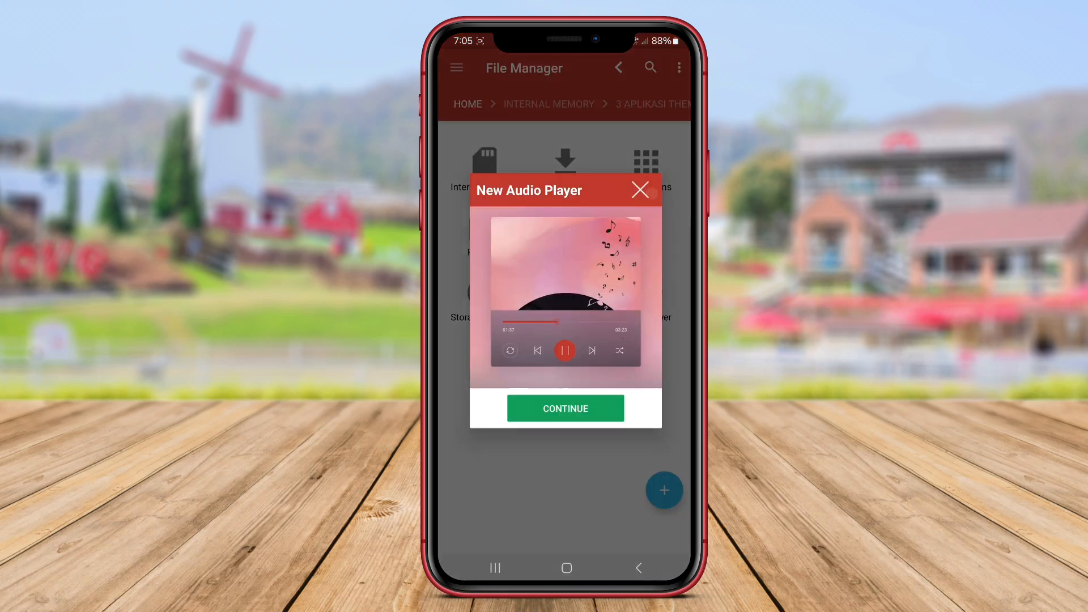